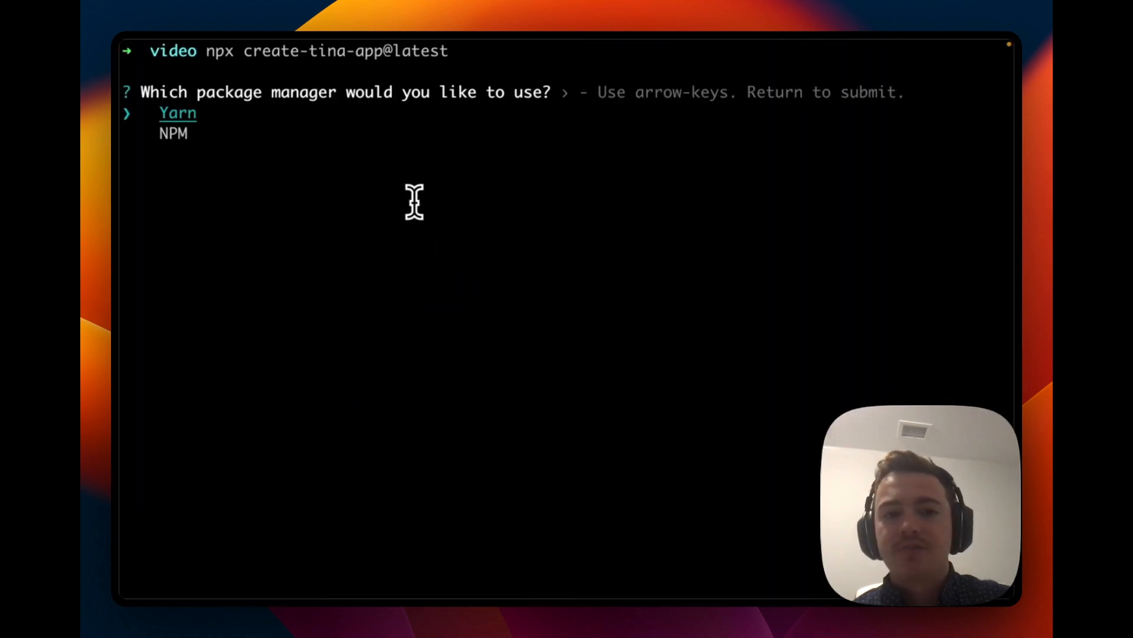
Create the my-tina-app TinaCMS starter with Yarn and open it in VS Code
key("Return")
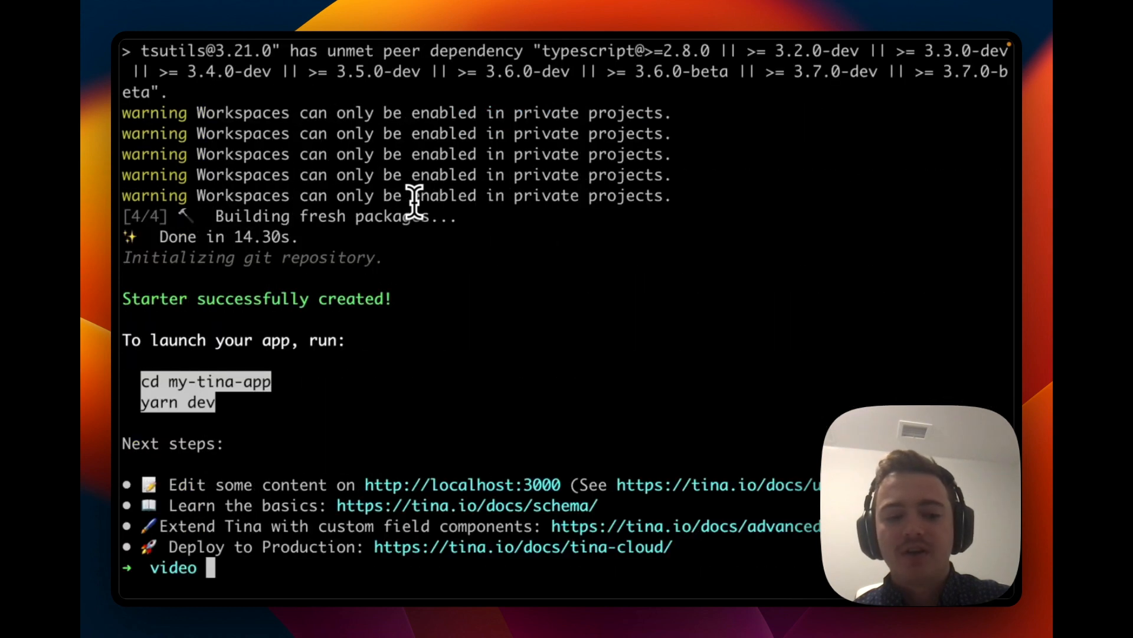
type("cod")
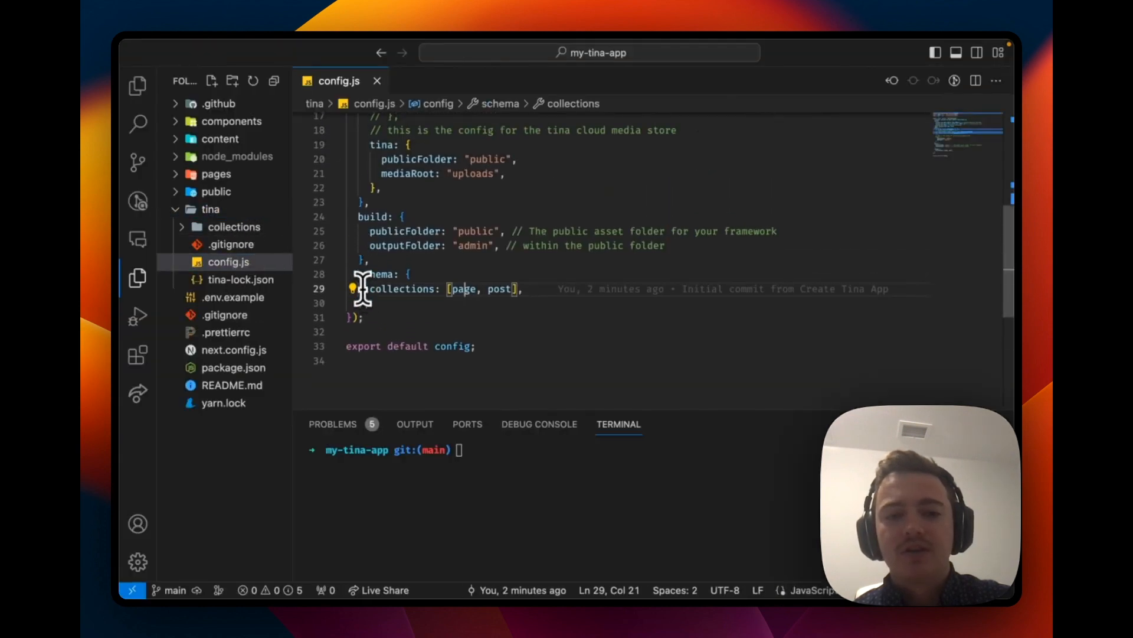
Review the schema block in tina/config.js and start the dev server with yarn dev
left_click_drag(370, 273, 368, 304)
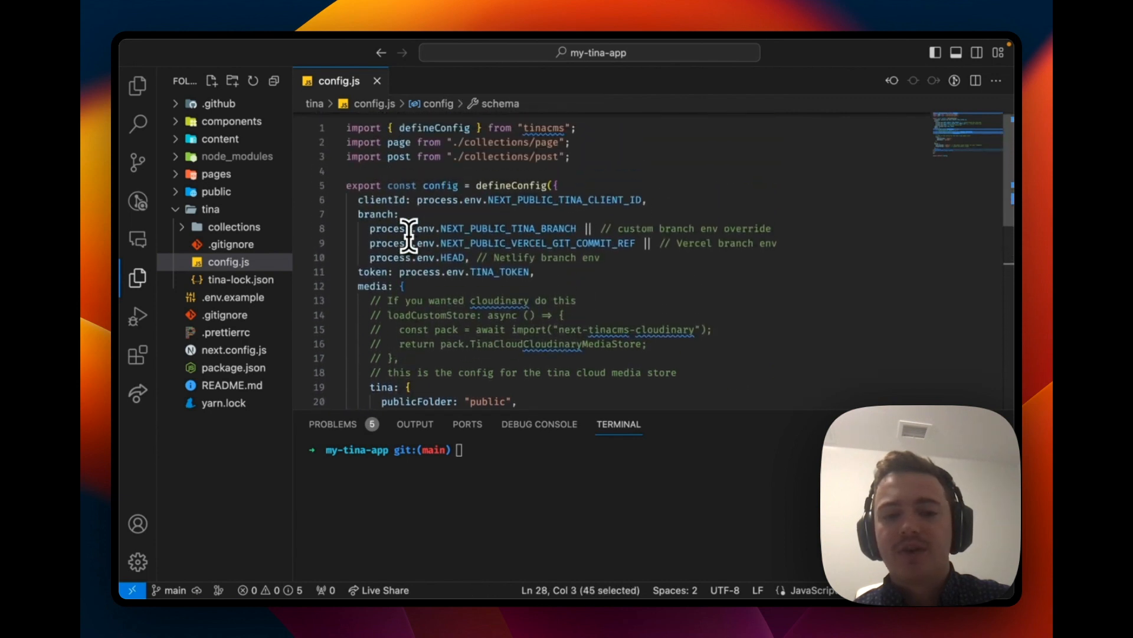
scroll("down", 3)
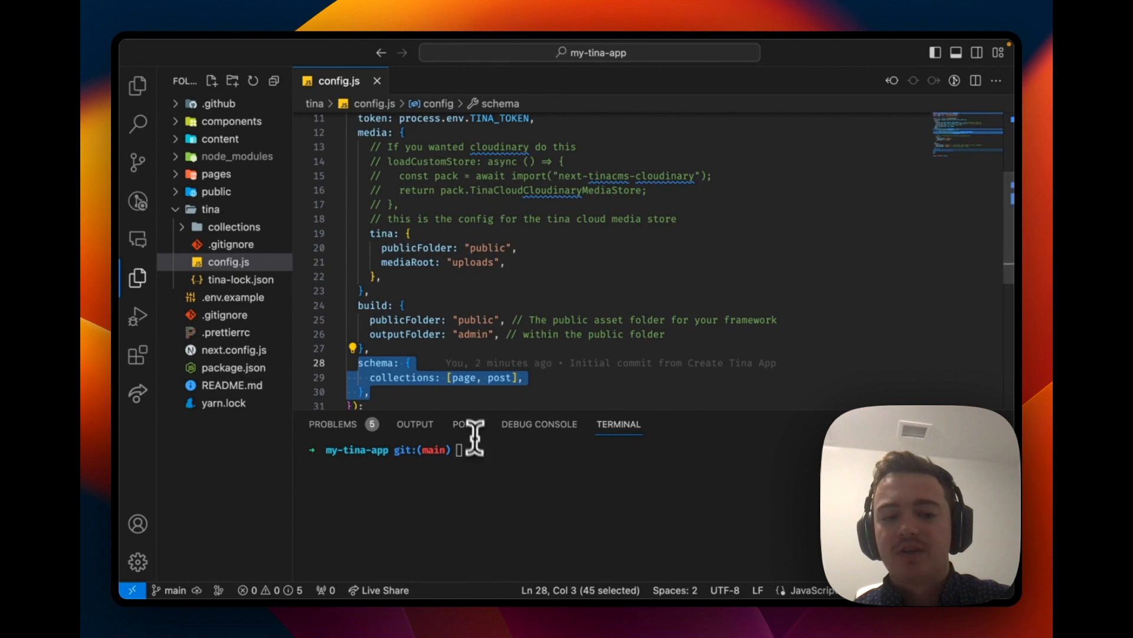
type("yarn dev")
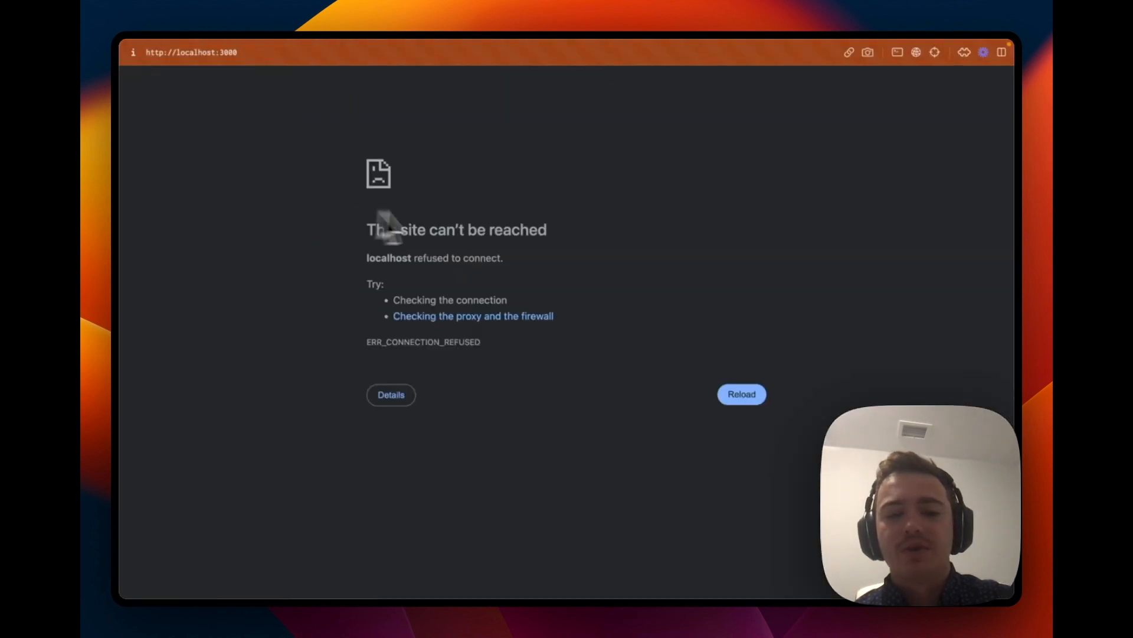
Load localhost:3000, add 'this is a test' to Main Content, and save
left_click(191, 52)
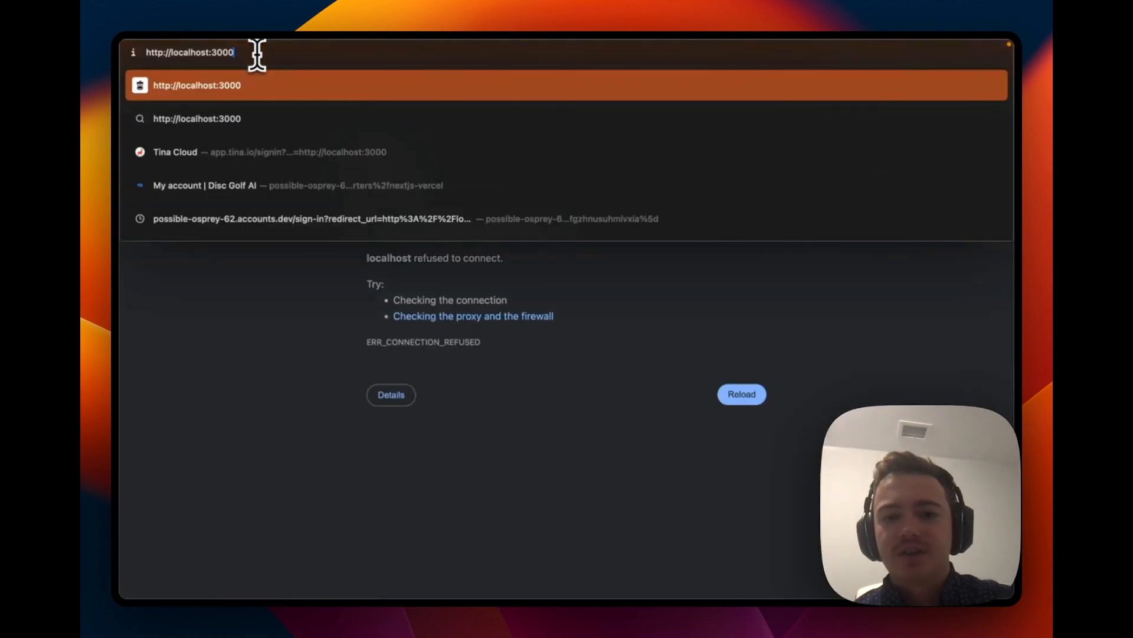
left_click(741, 394)
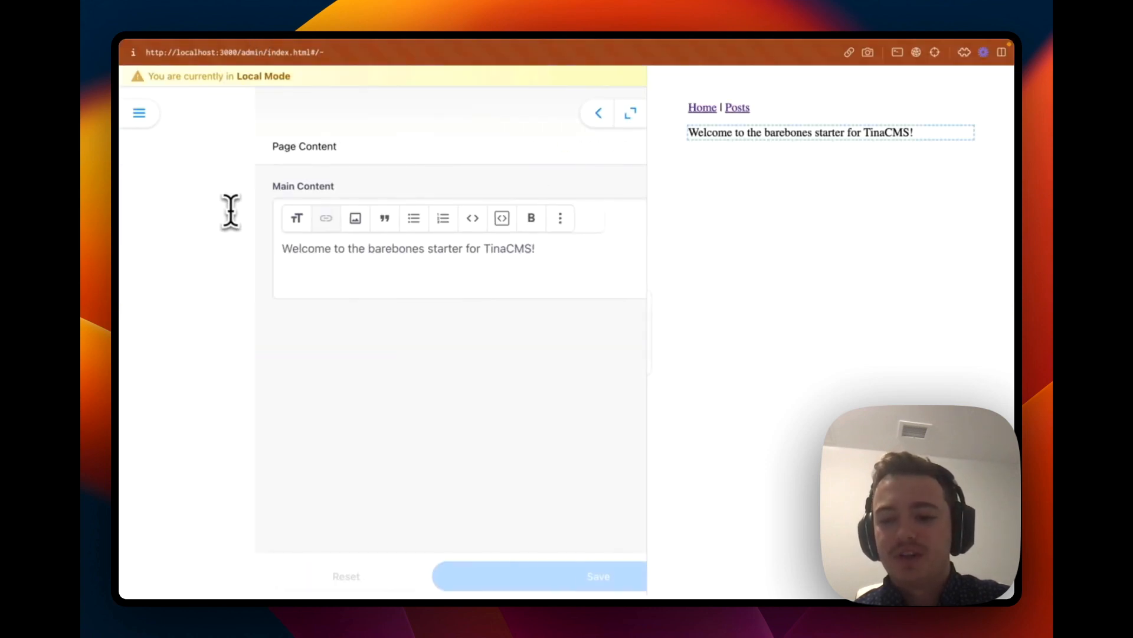
type("t")
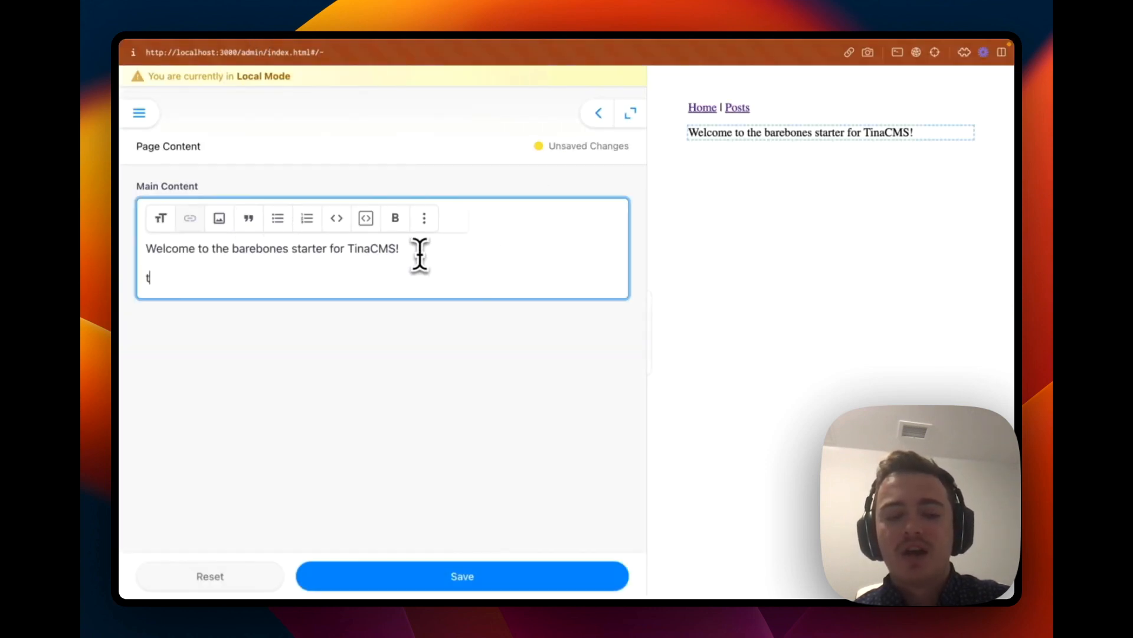
type("his is a test")
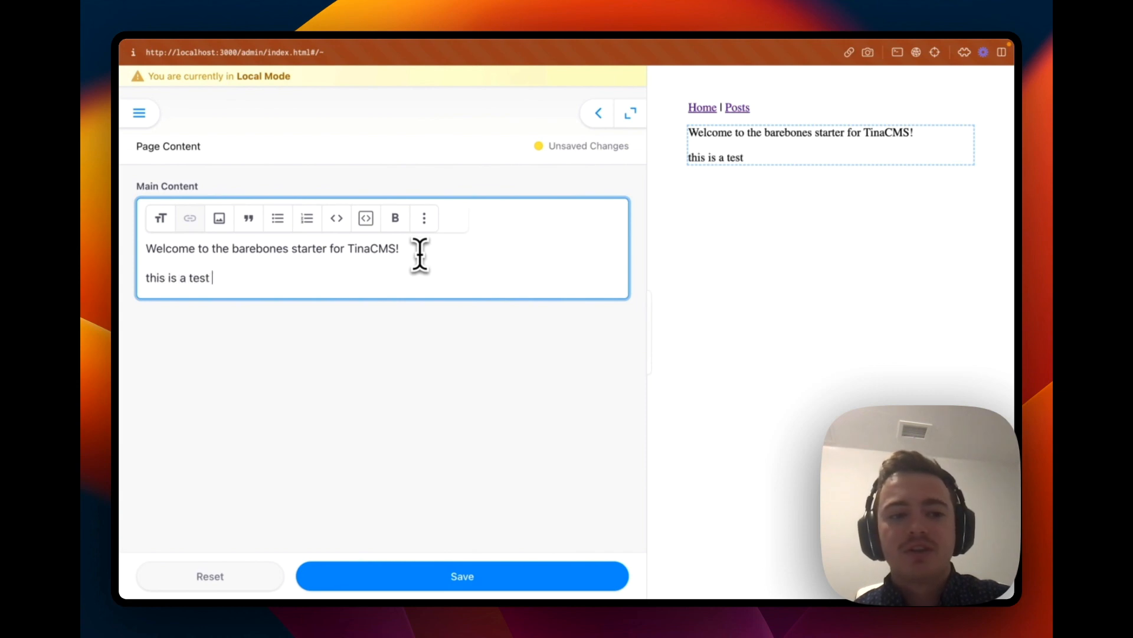
left_click(461, 576)
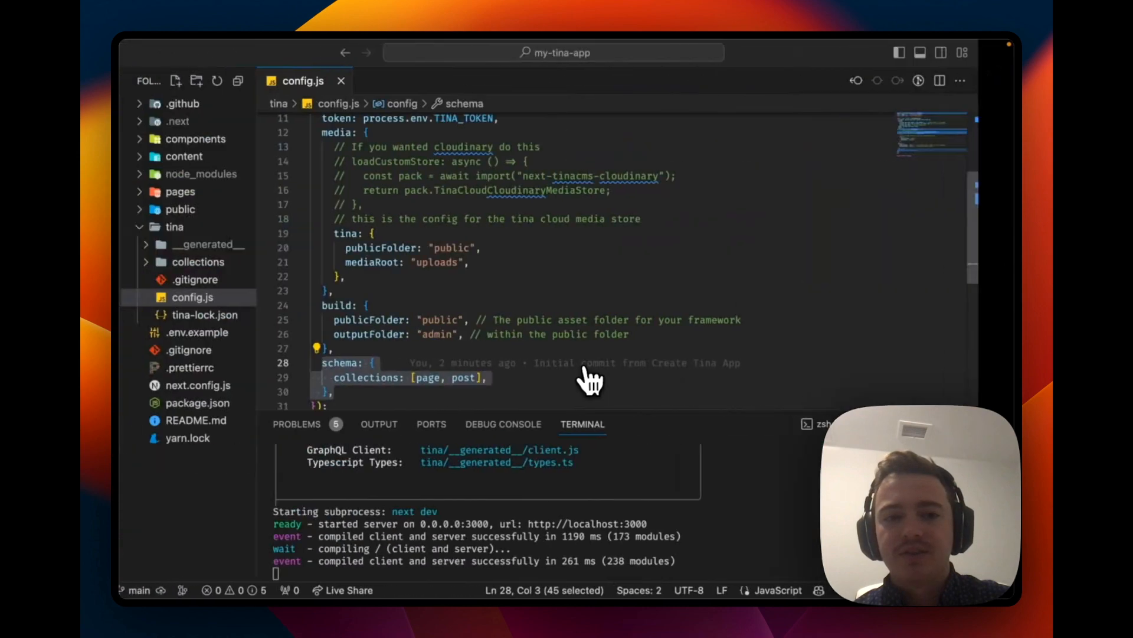
Show the Open Editors list in the VS Code Explorer, including config.js
left_click(137, 163)
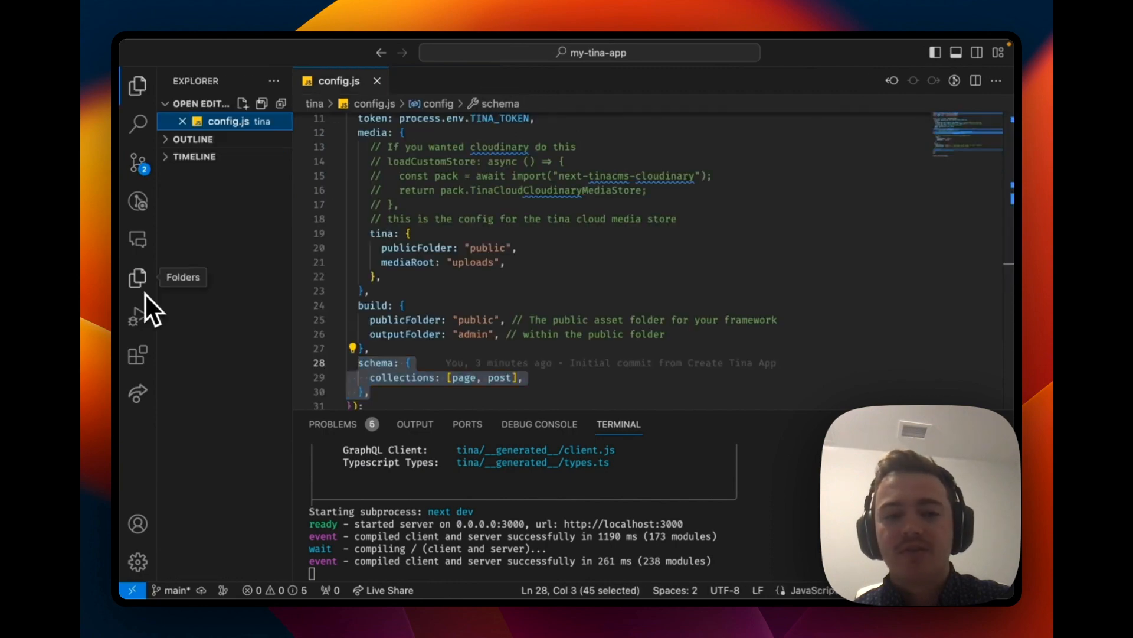
scroll("down", 3)
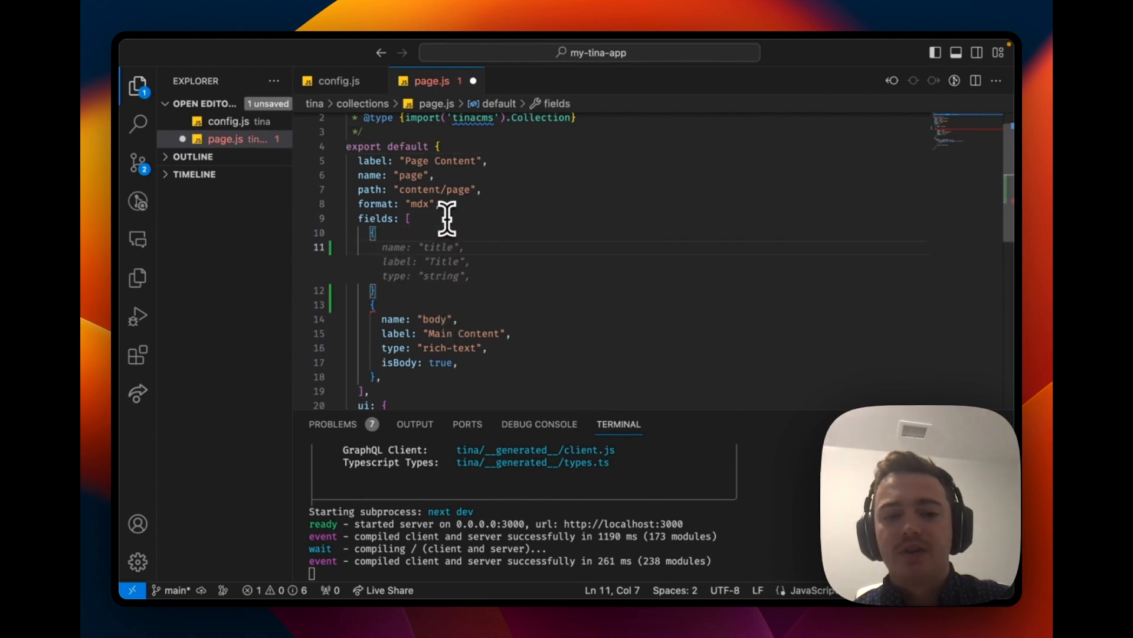
Add a 'title' string field labelled Title above body in page.js and save
type("name: \"title\",")
left_click(633, 276)
type("type: \"string\"")
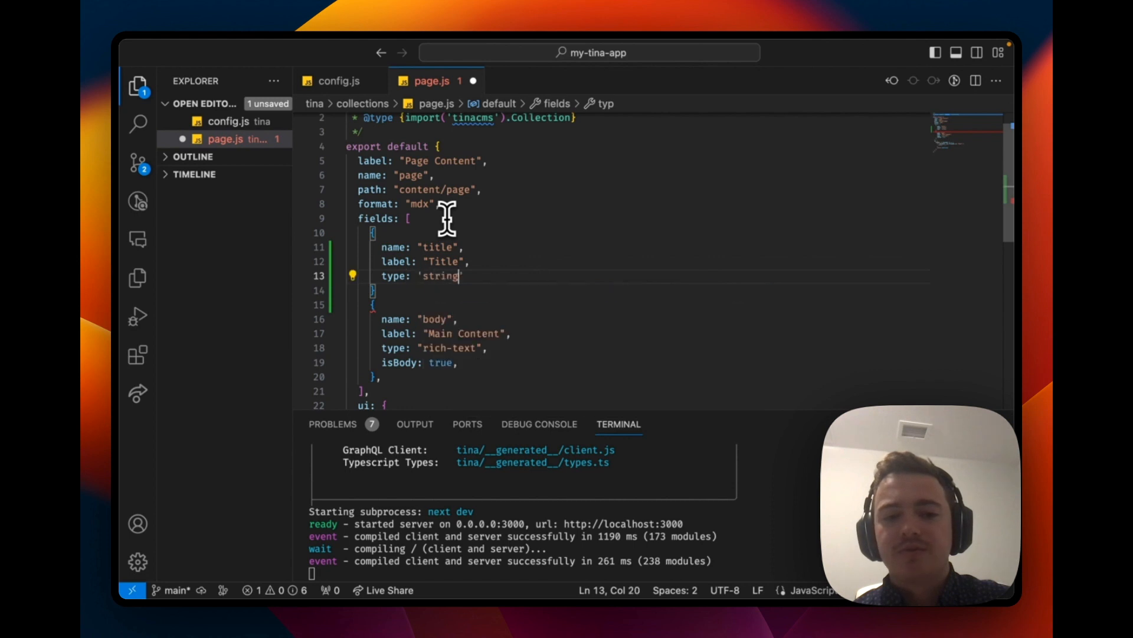
key("cmd+s")
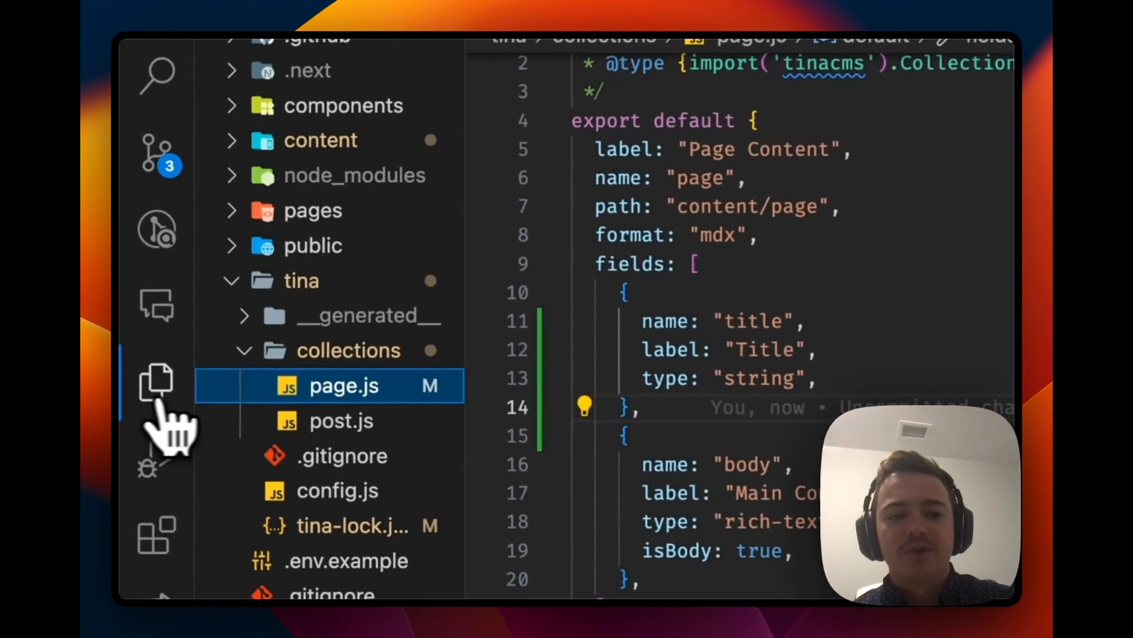
Open pages/index.js from the project file tree
left_click(313, 210)
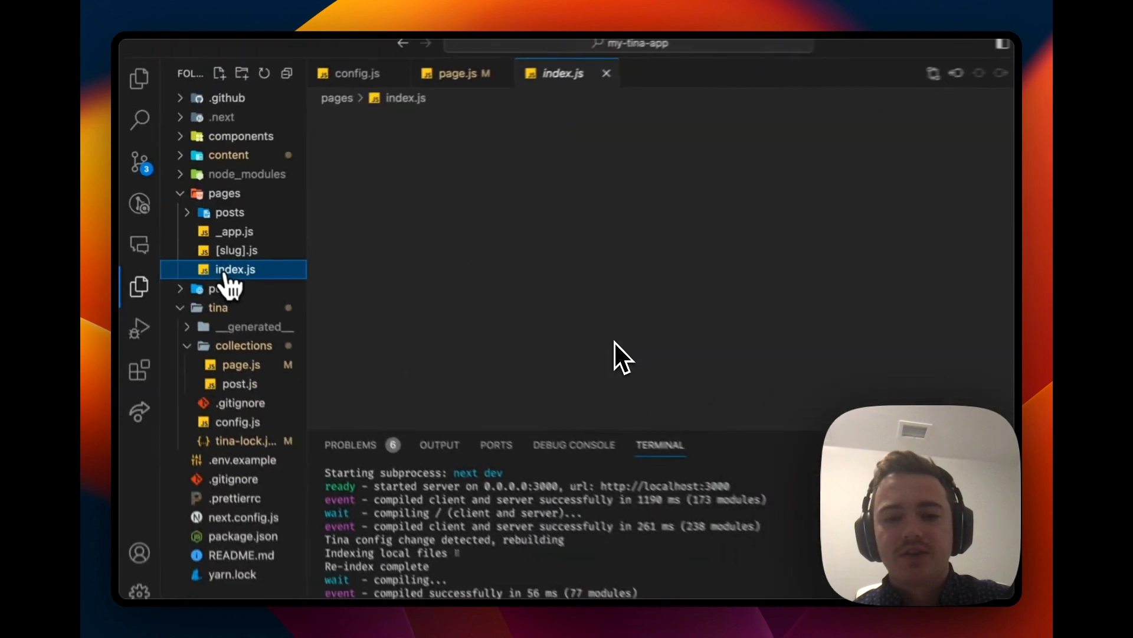
left_click(235, 269)
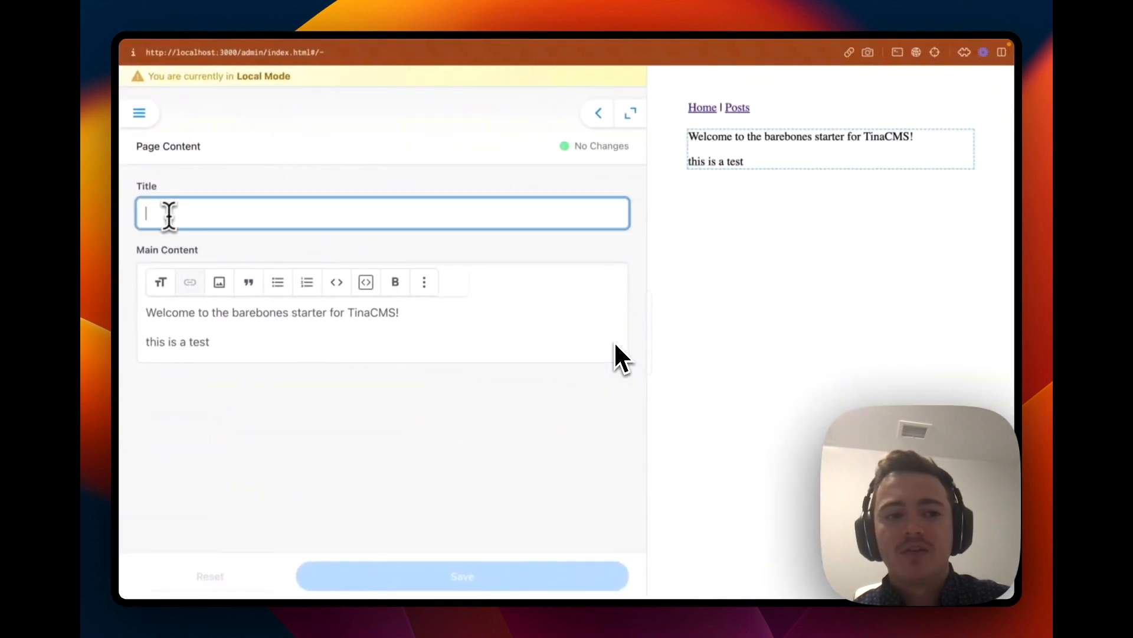
Enter 'This is a title!' in the page's Title field
type("This is a")
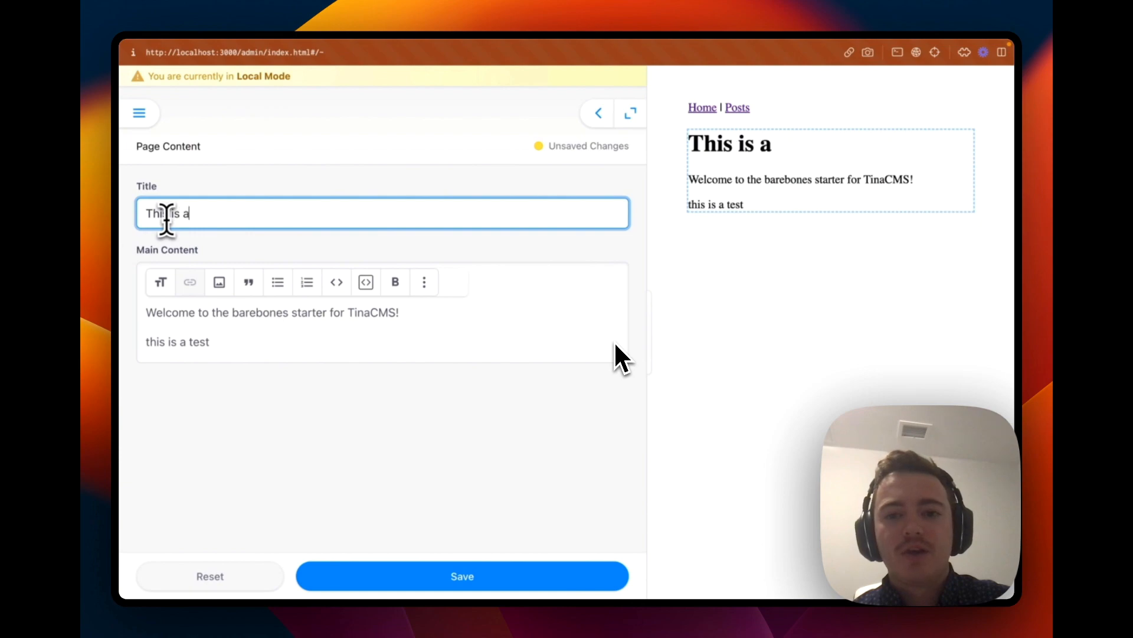
type("title!")
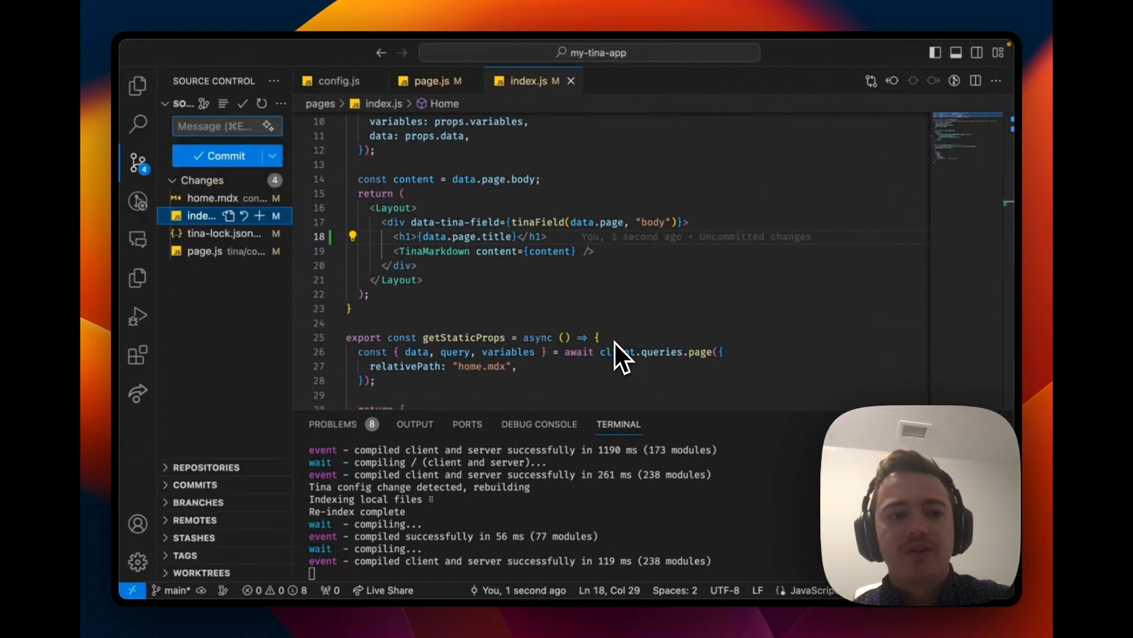
Open the changed home.mdx from Source Control to see its title front matter
left_click(201, 198)
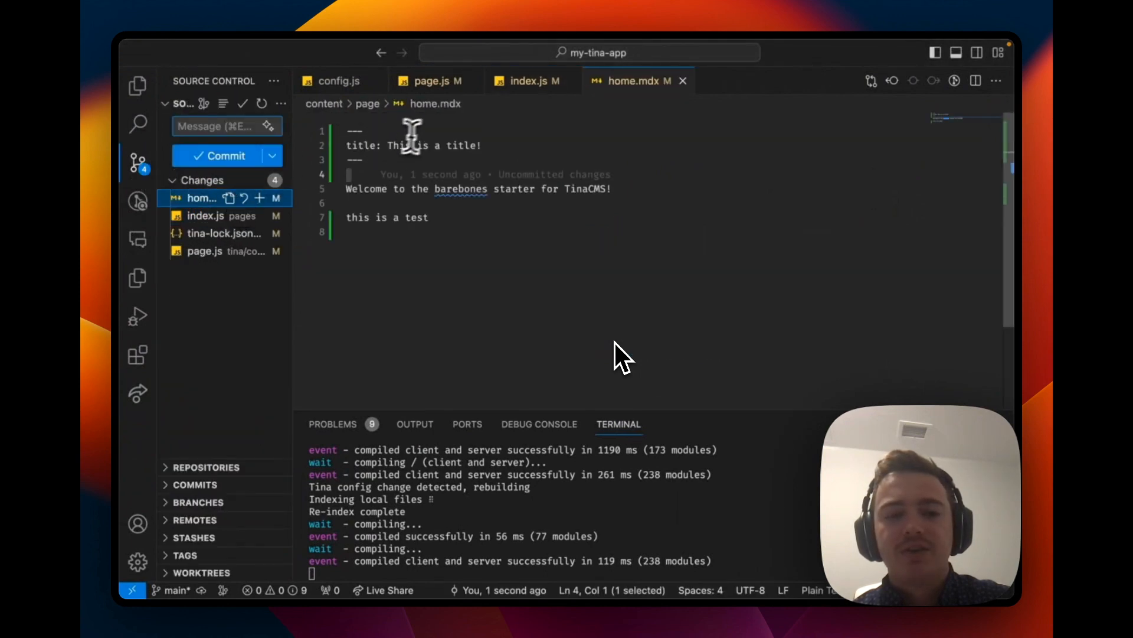